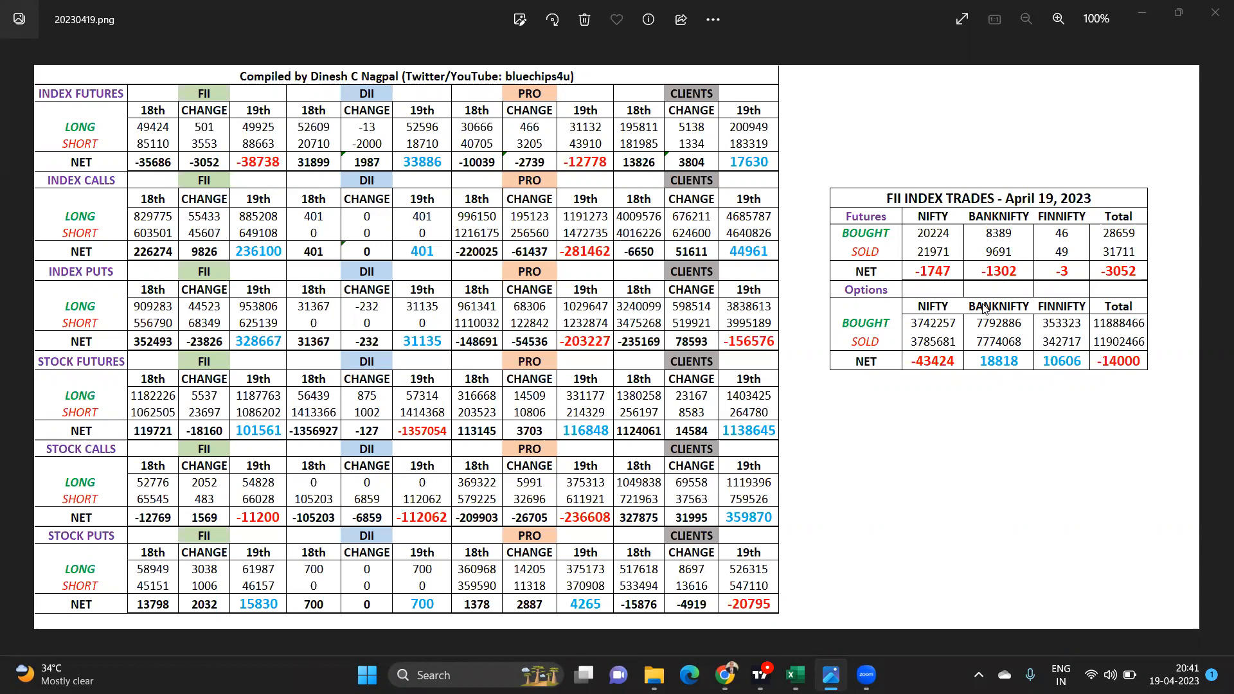
Reset the table image zoom and start annotating to erase and redraw the red circles
{"action": "left_click", "coordinate": [1059, 18]}
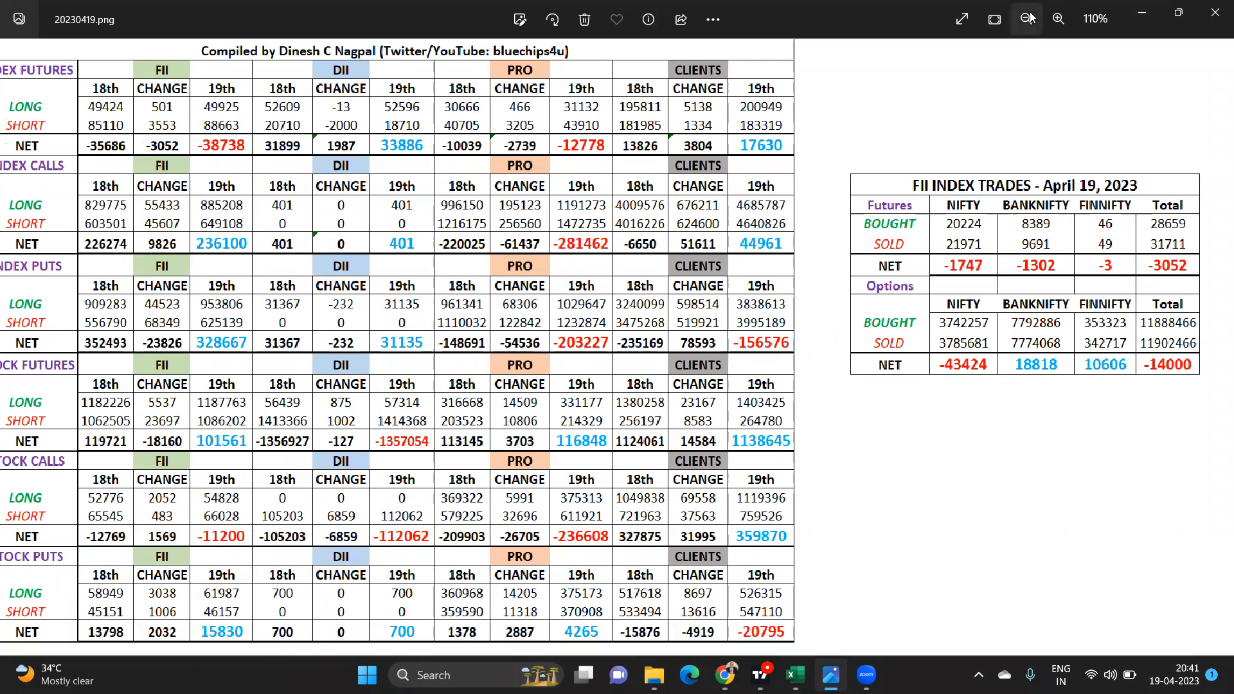
{"action": "left_click", "coordinate": [1025, 20]}
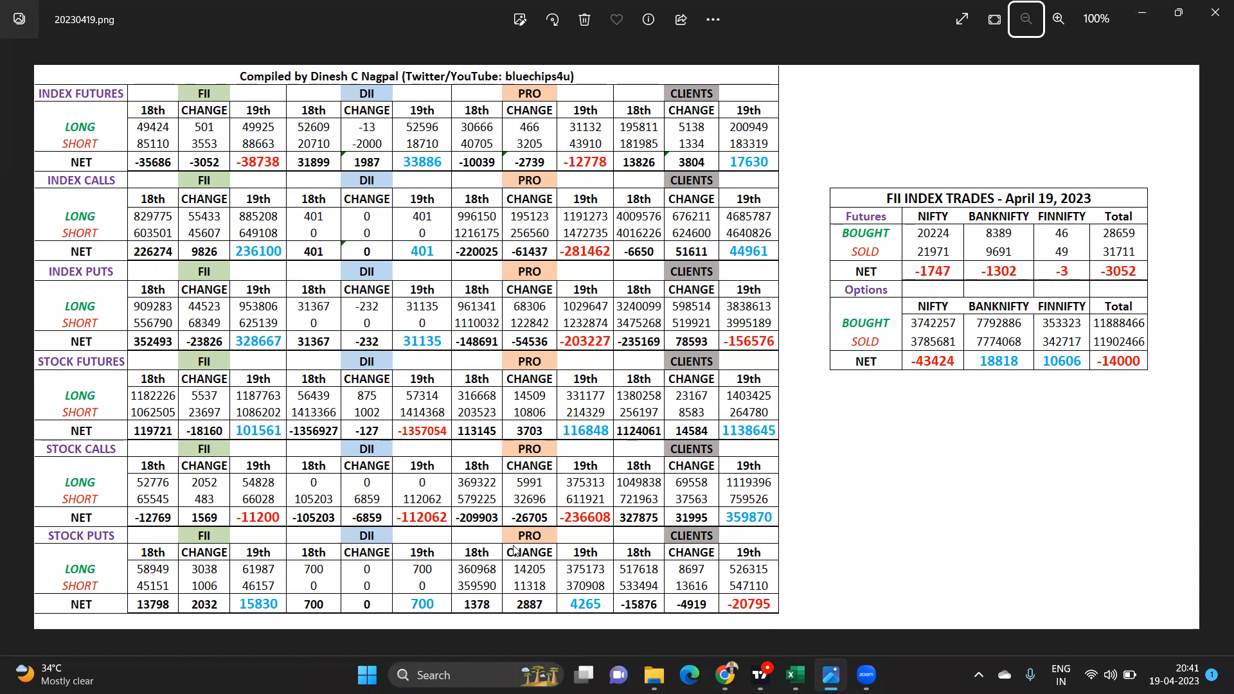
{"action": "left_click", "coordinate": [1025, 19]}
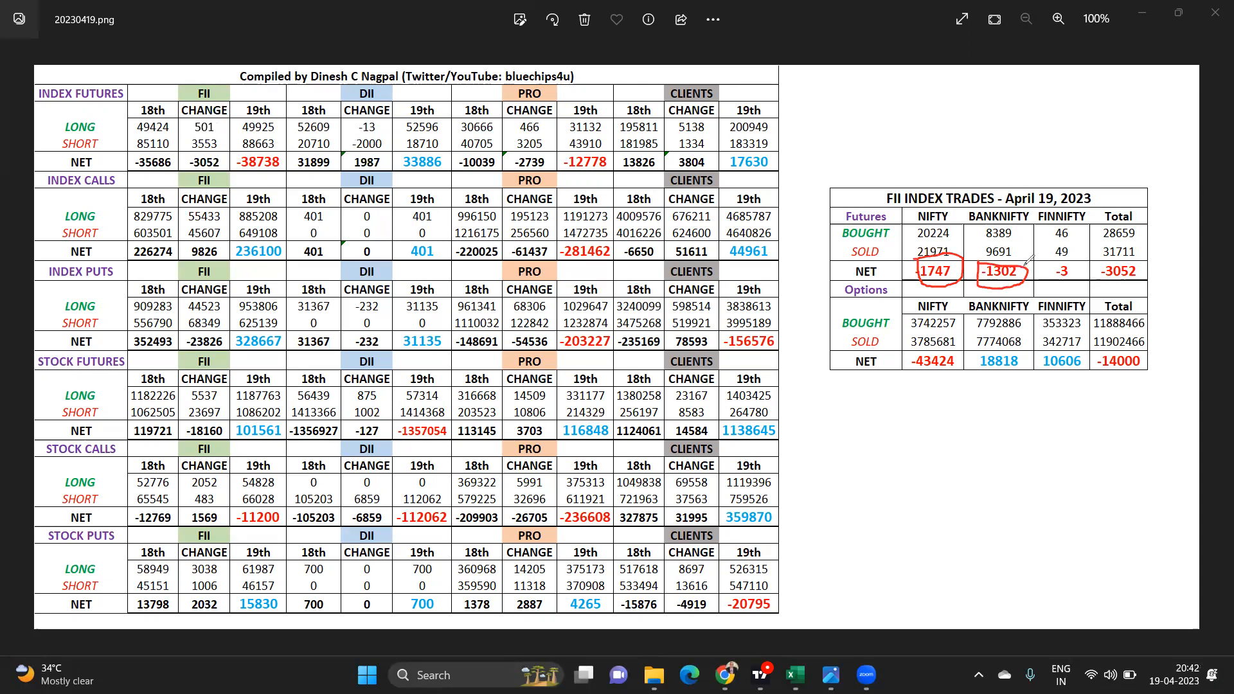
{"action": "mouse_move", "coordinate": [857, 88]}
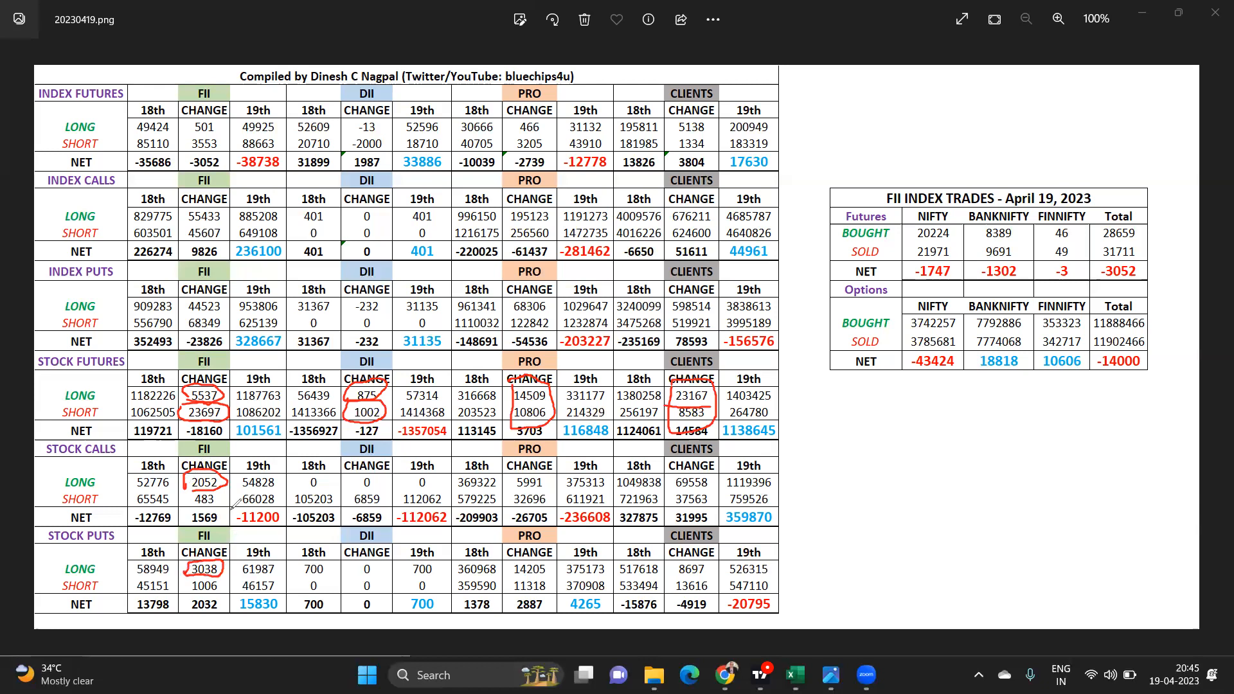
{"action": "mouse_move", "coordinate": [359, 500]}
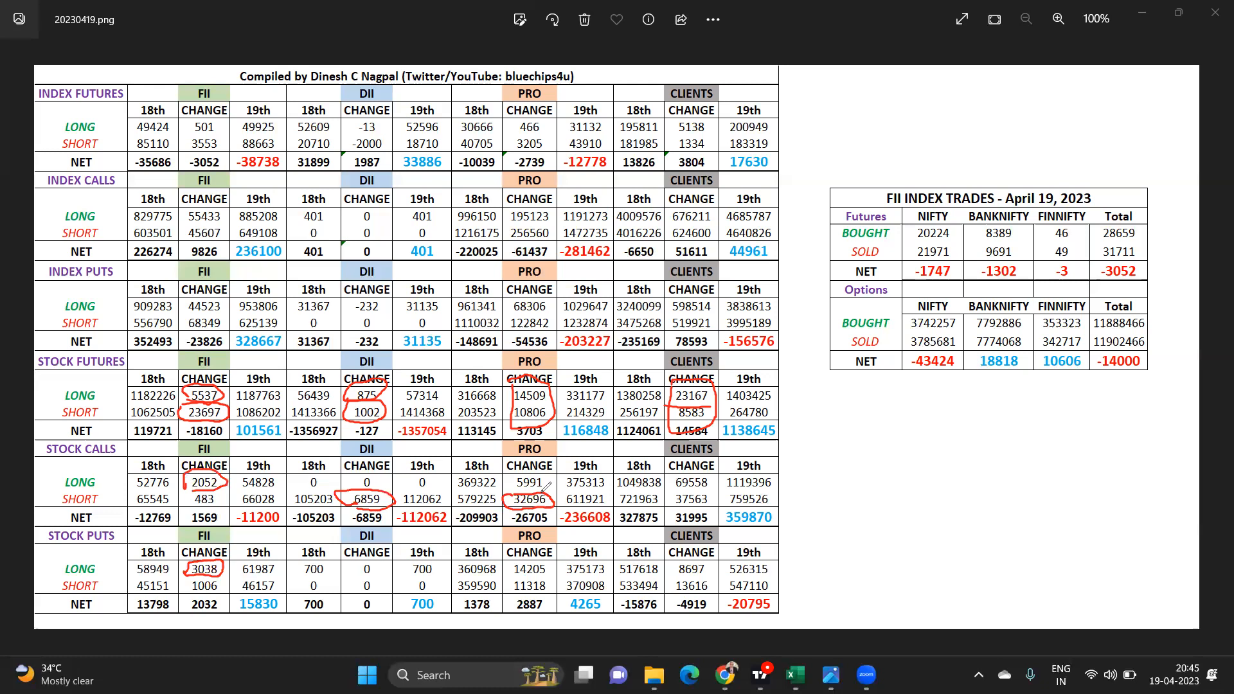
{"action": "mouse_move", "coordinate": [552, 485]}
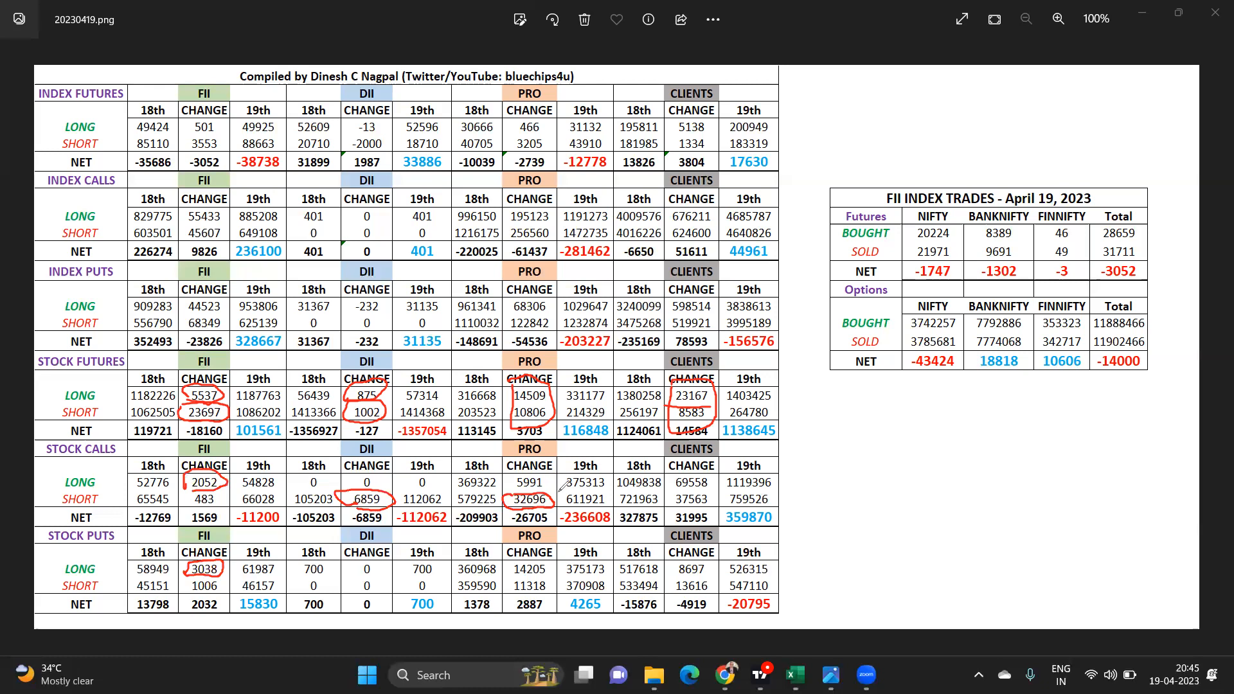